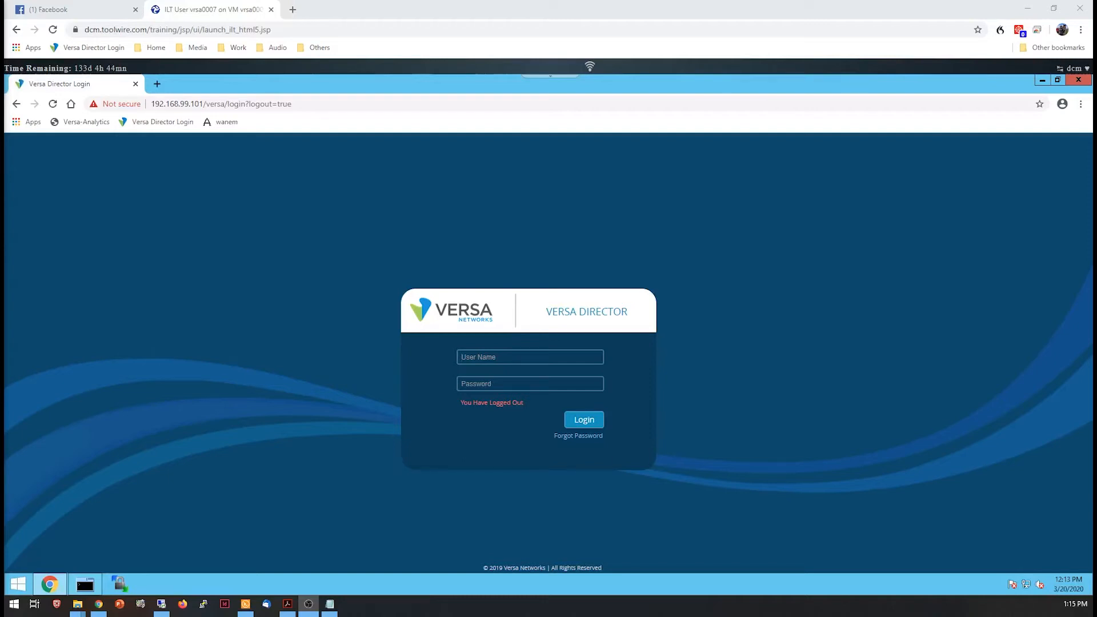
Sign in as labuser110 and land on the Appliances list
click(529, 357)
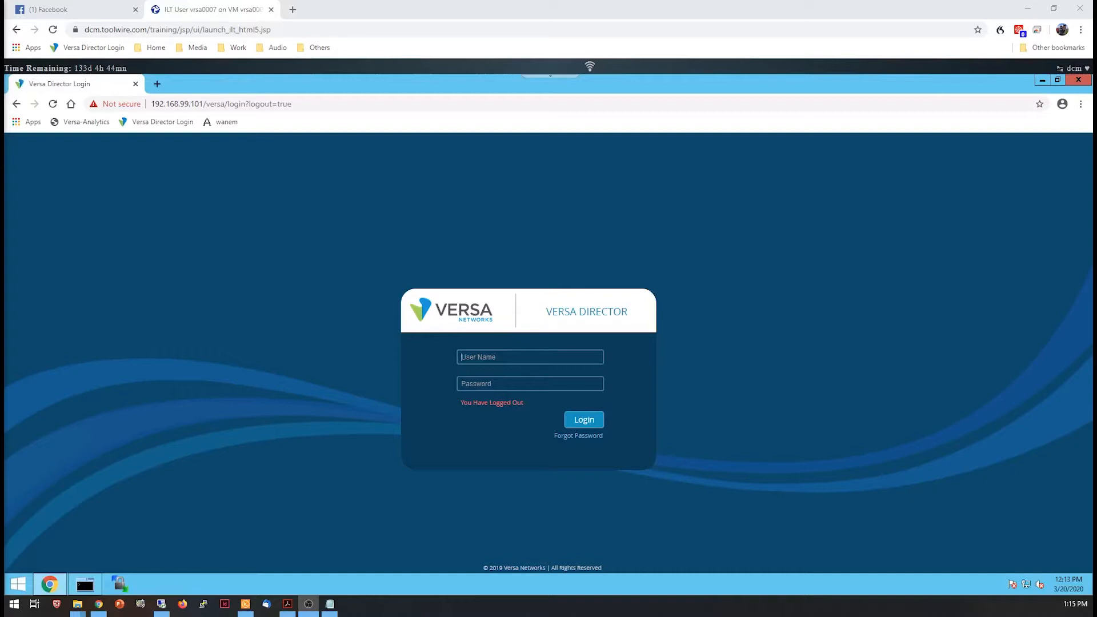
text(labuser110)
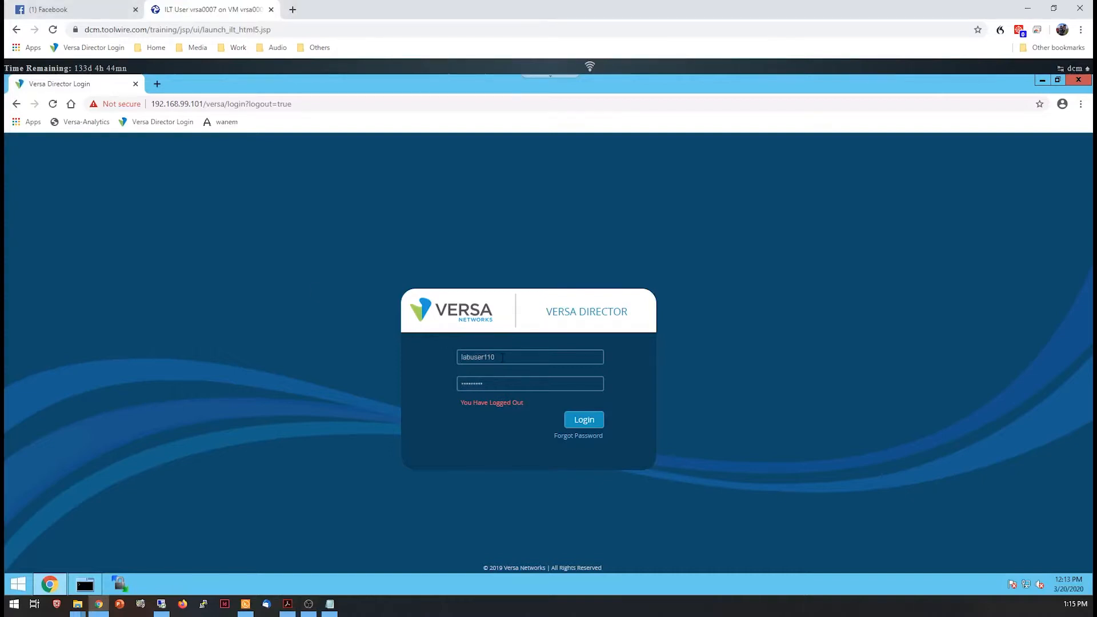
click(585, 419)
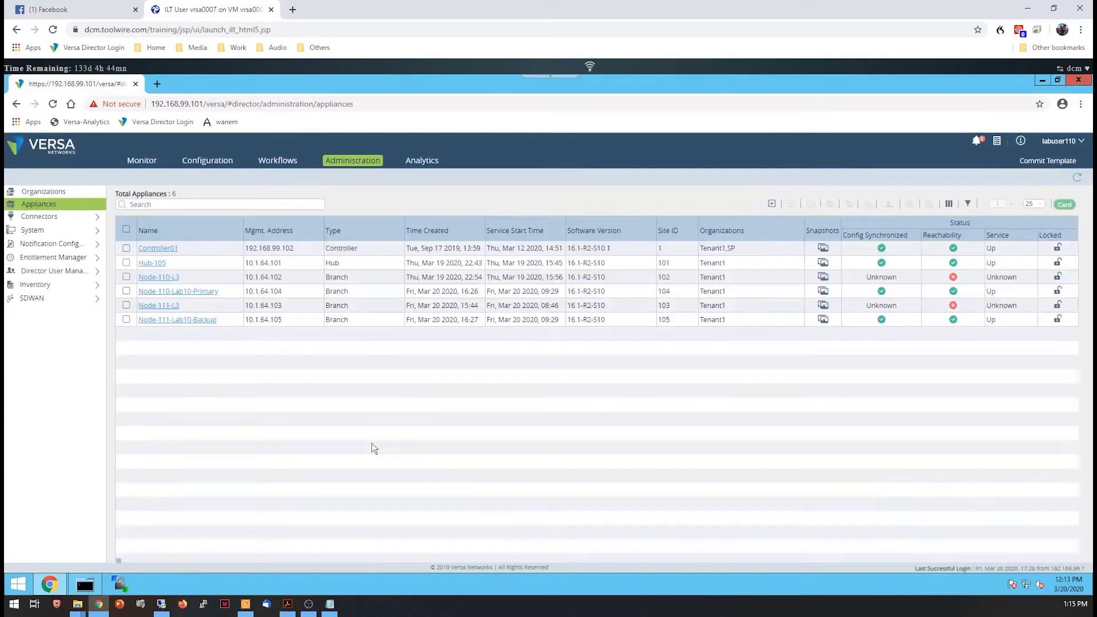
Enter Node-110-Lab10-Primary, view its SDWAN SLA Profiles, then its Administration view with Tenant1
click(178, 291)
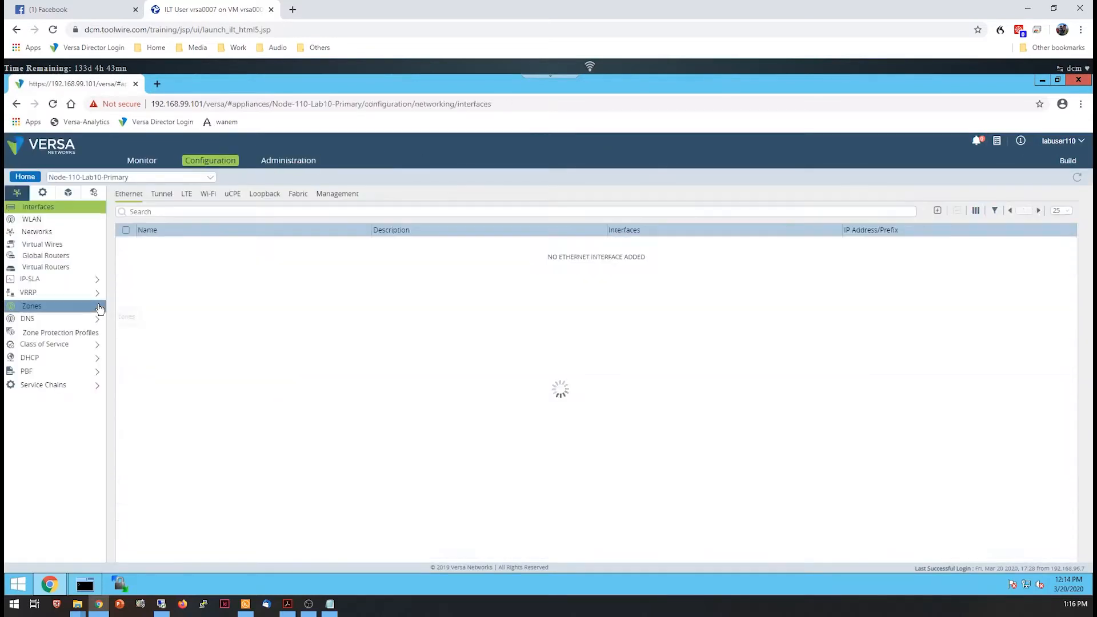
click(42, 194)
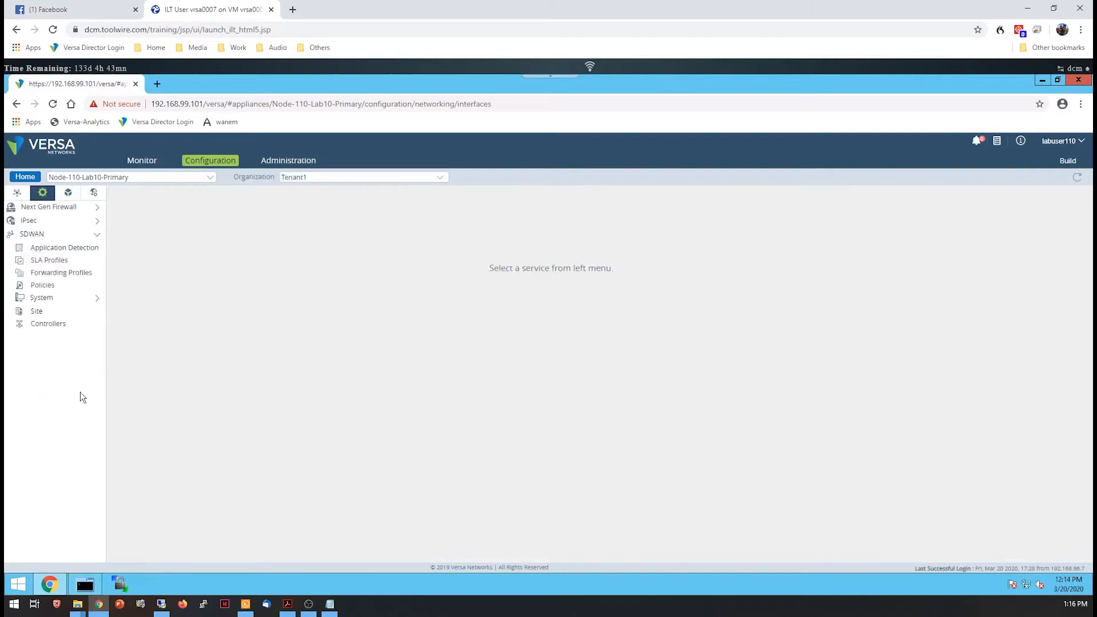
text(INET-ONLY)
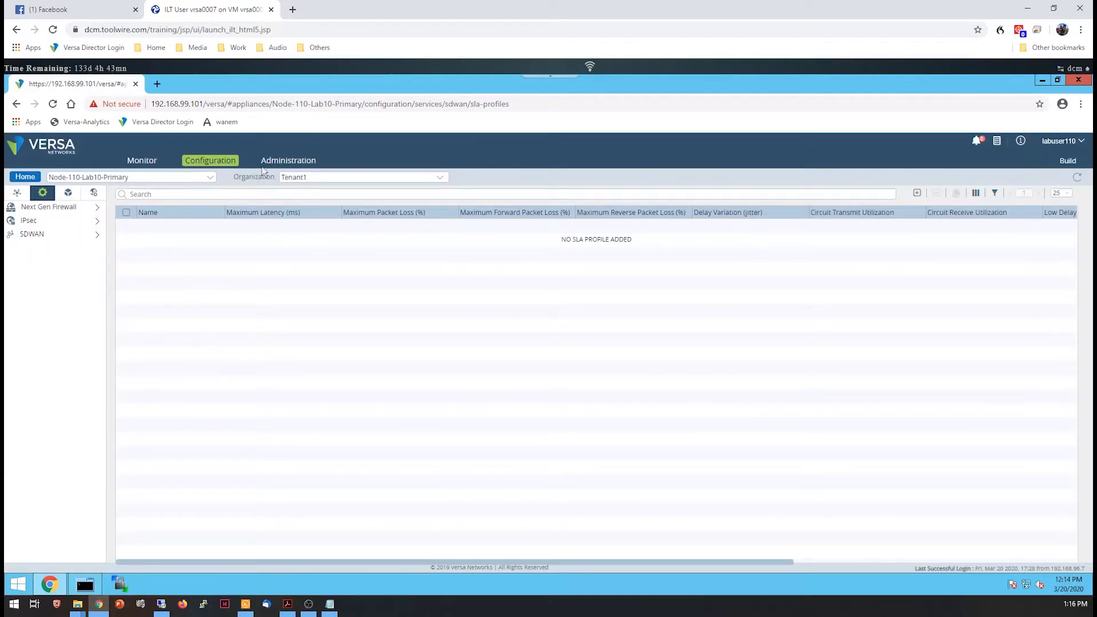
click(32, 233)
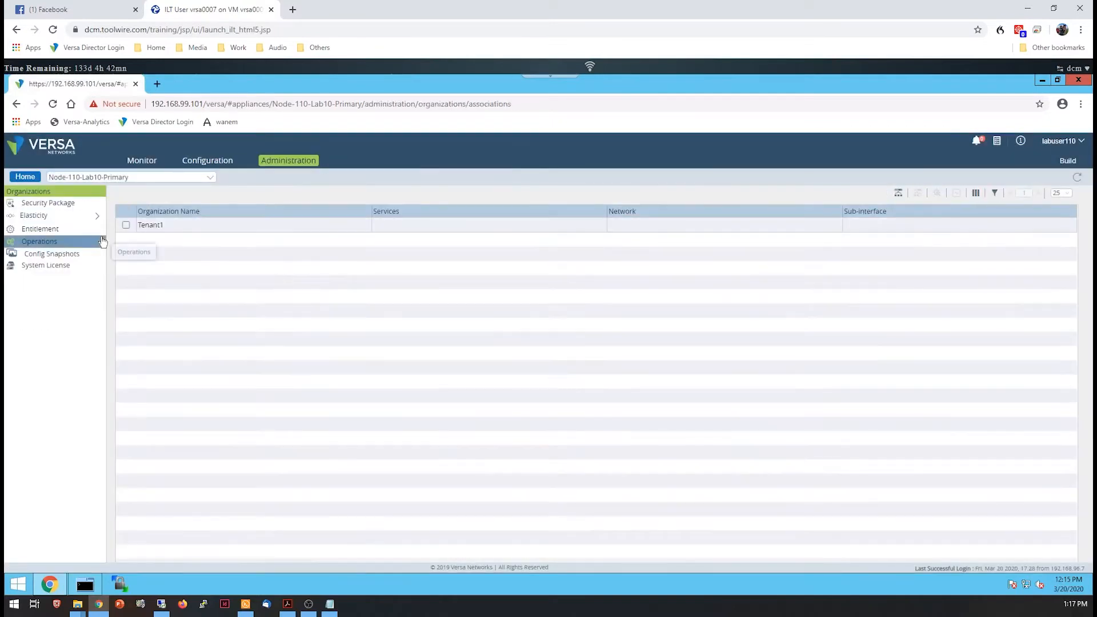
Create Tenant1 forwarding profiles INET-MPLS, INET-ONLY and MPLS-INET with INET/MPLS circuit priorities
click(207, 160)
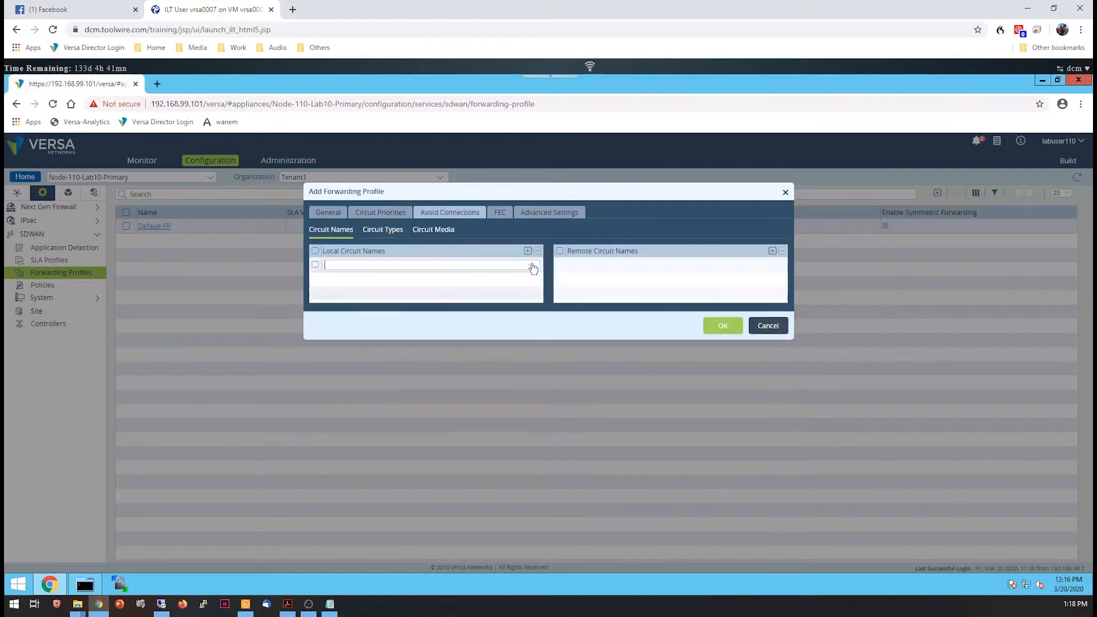
click(328, 215)
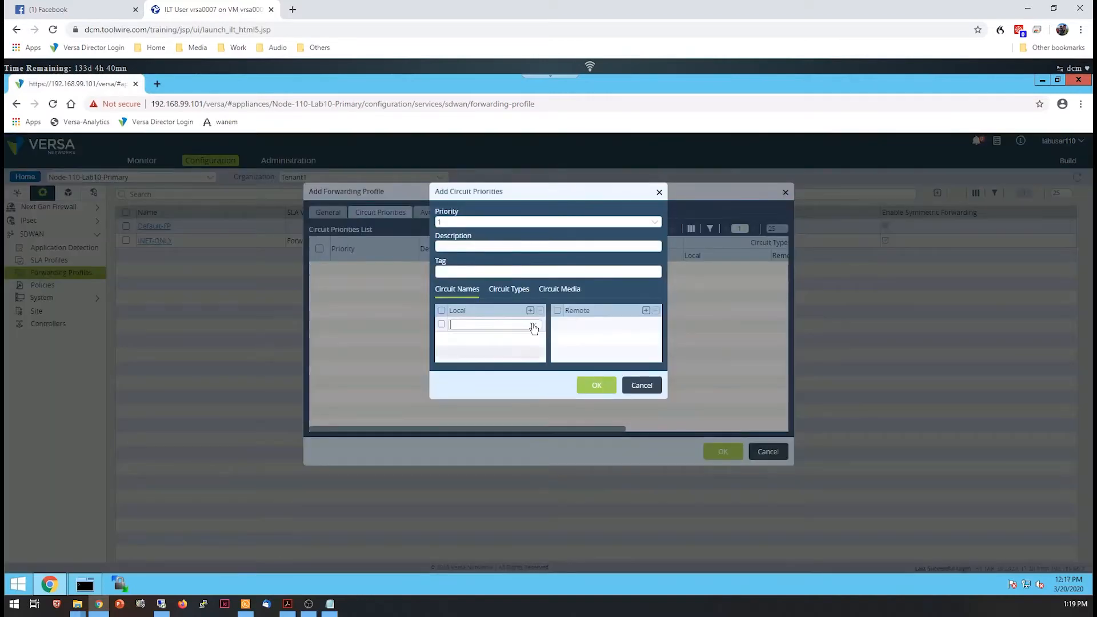
click(596, 385)
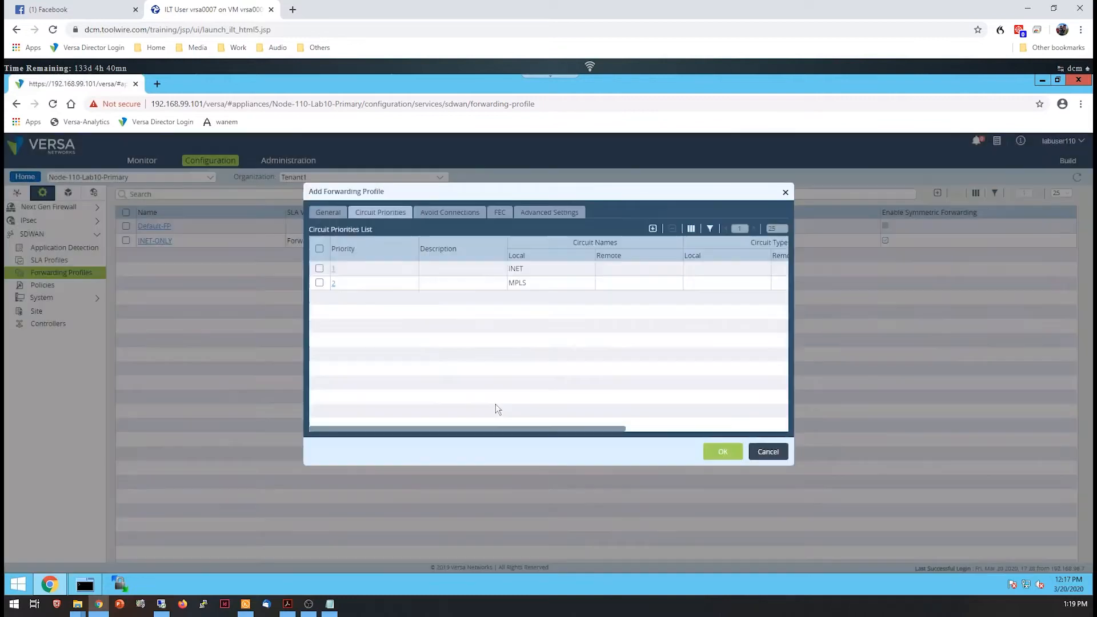
click(722, 452)
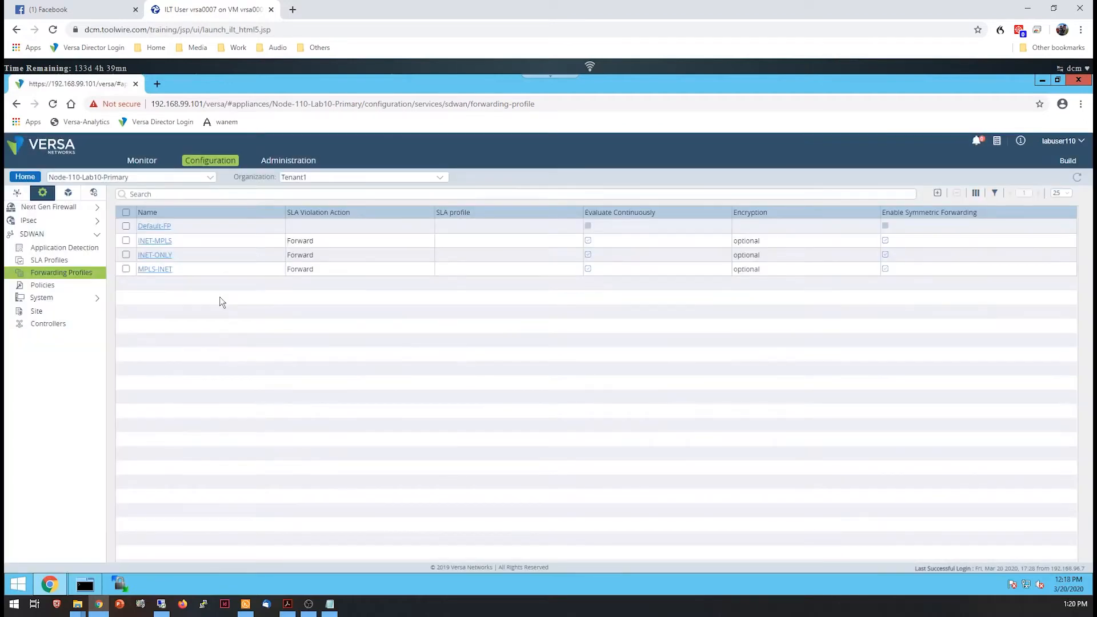
Add rules DSCP-10-to-INET-FIRST and DSCP-to-MPLS-FIRST matching DSCP and enforcing their forwarding profiles
click(43, 284)
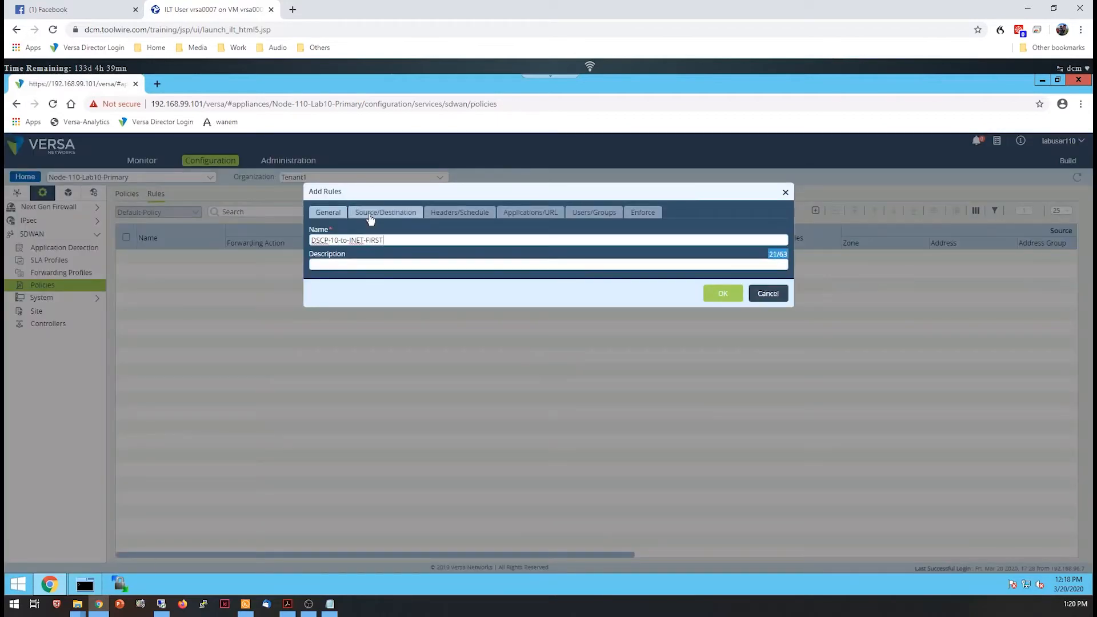
click(460, 213)
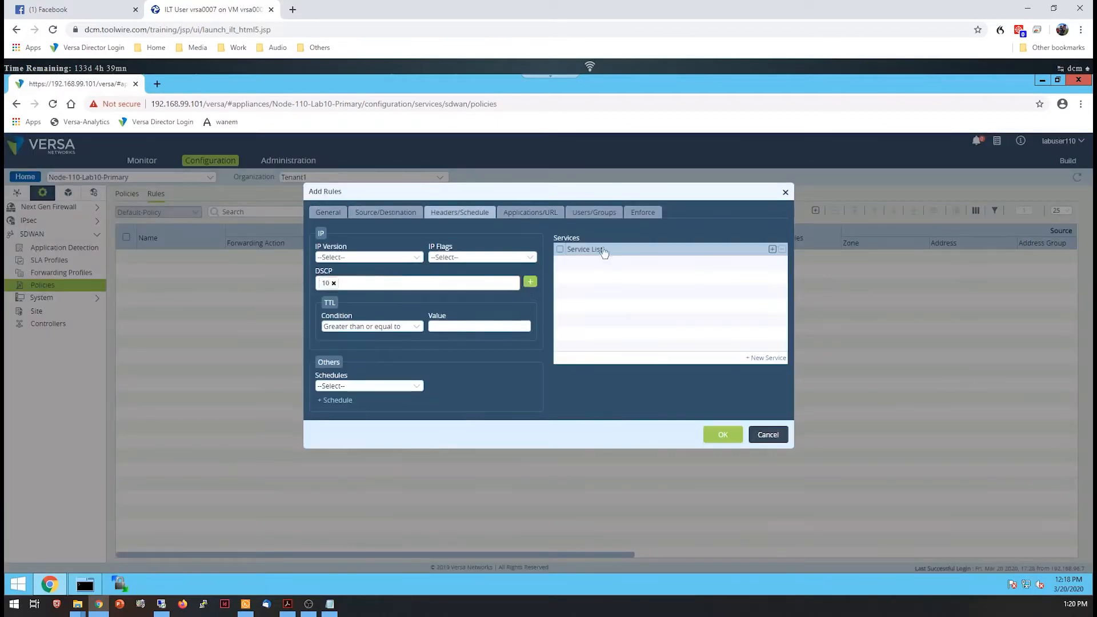
click(642, 212)
text(DSCP-to-MPL)
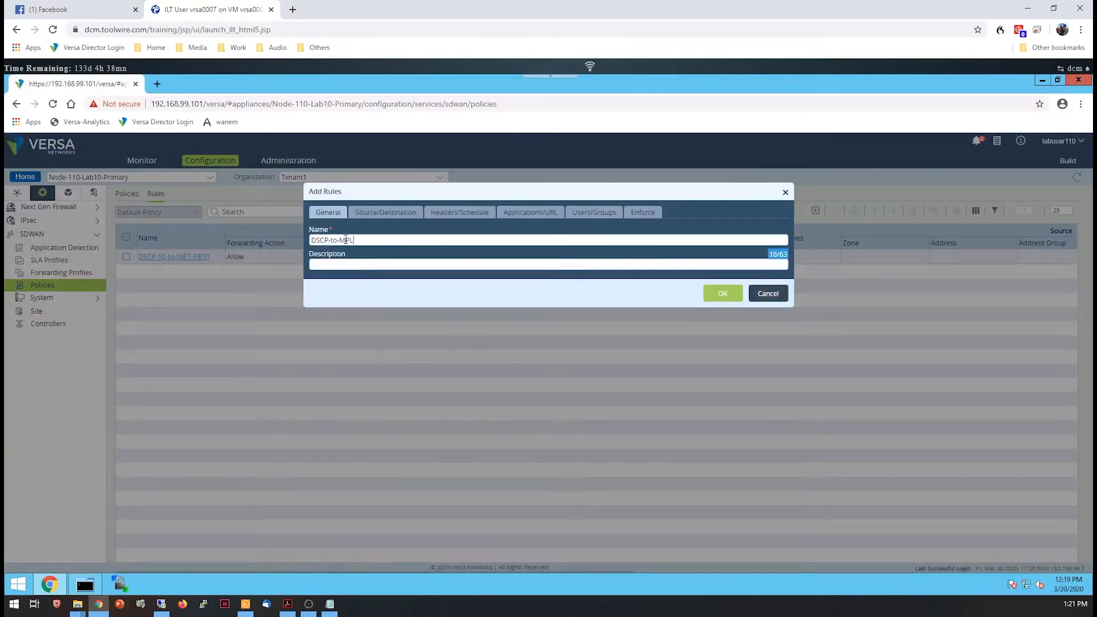
click(642, 213)
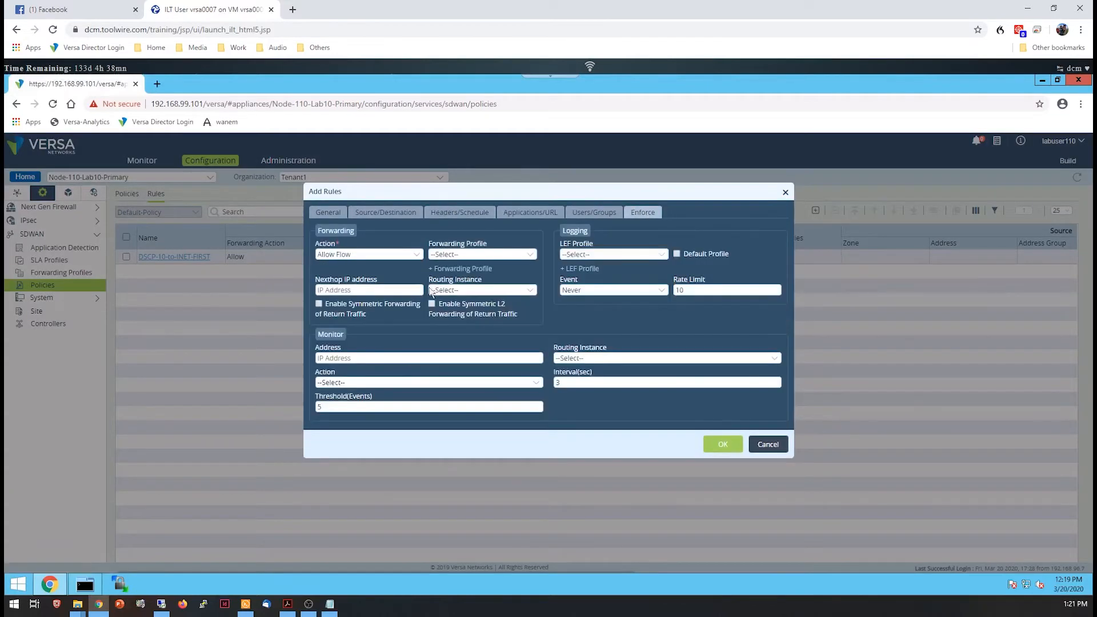
click(722, 444)
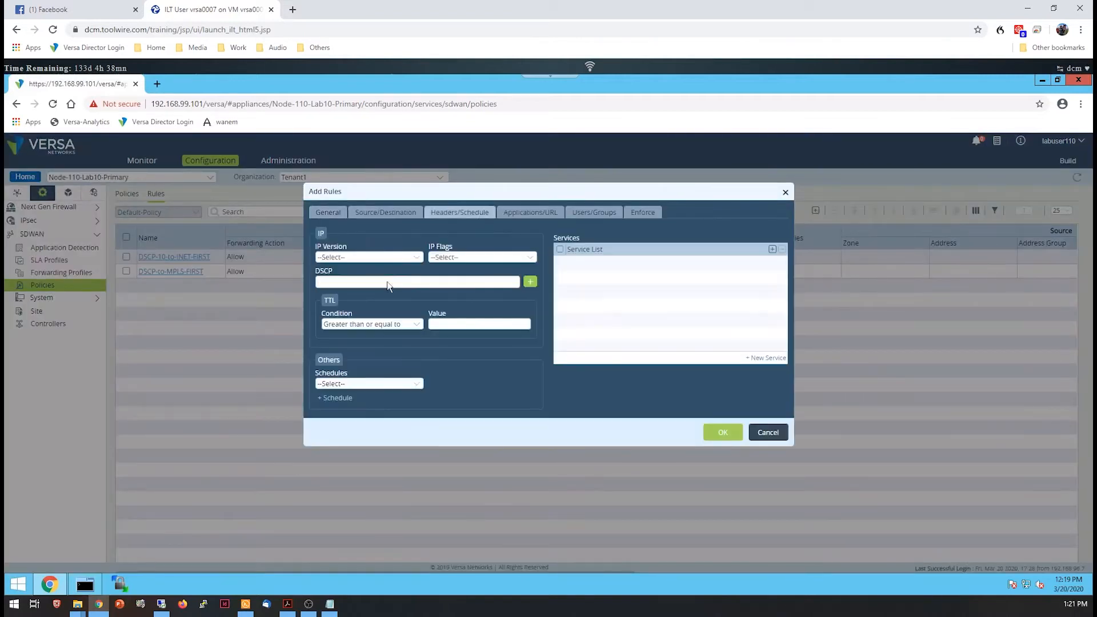
click(641, 213)
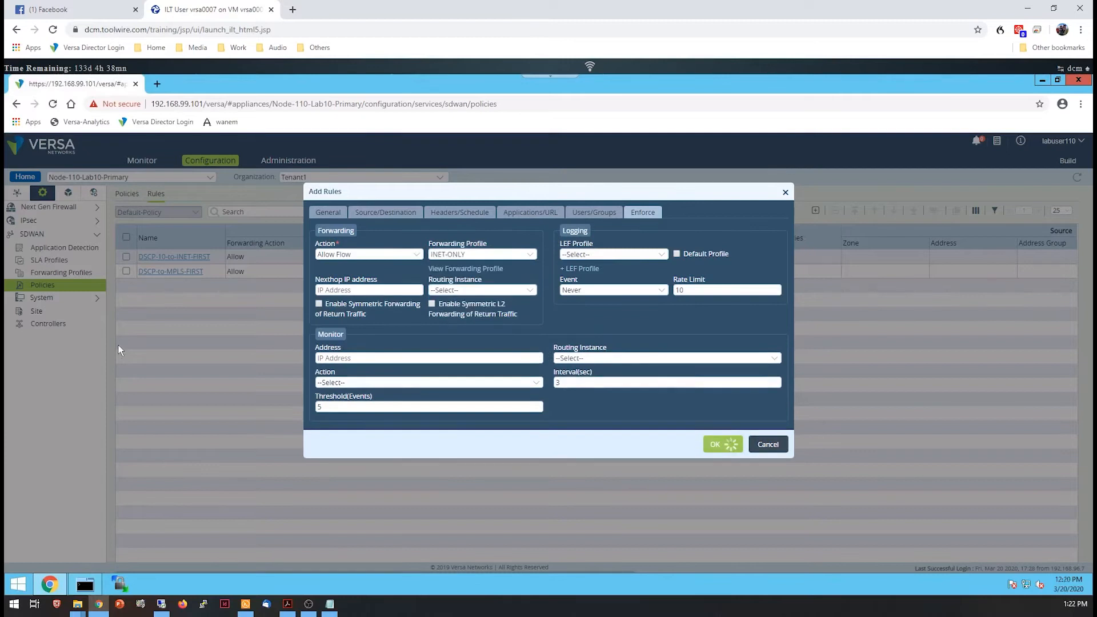
click(144, 160)
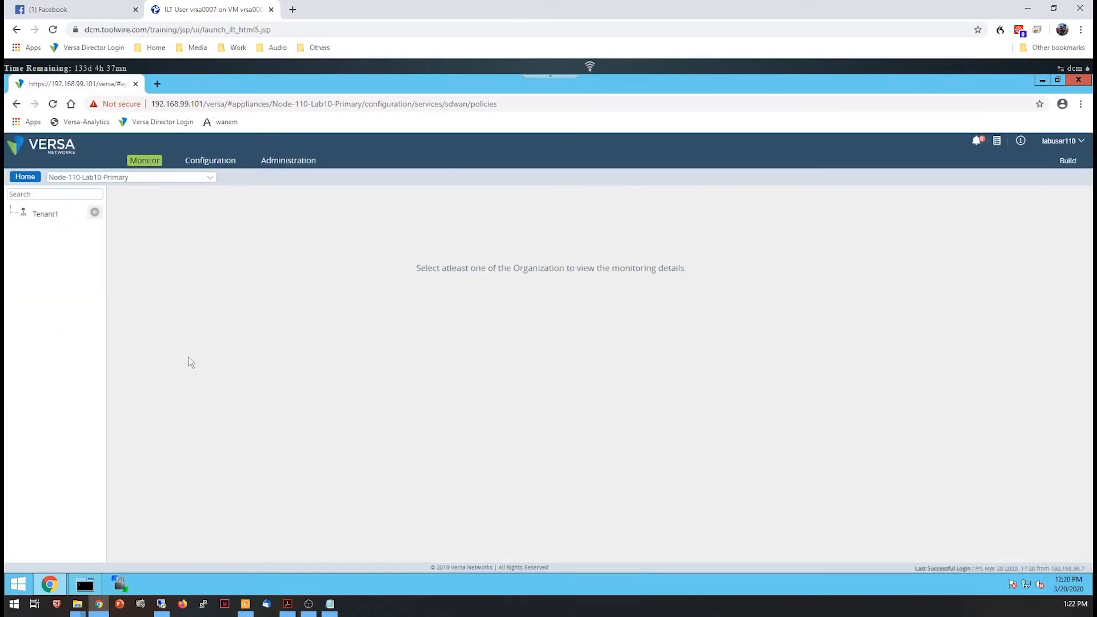
Refresh Tenant1's SD-WAN policy monitoring to see each DSCP rule with one hit
click(46, 214)
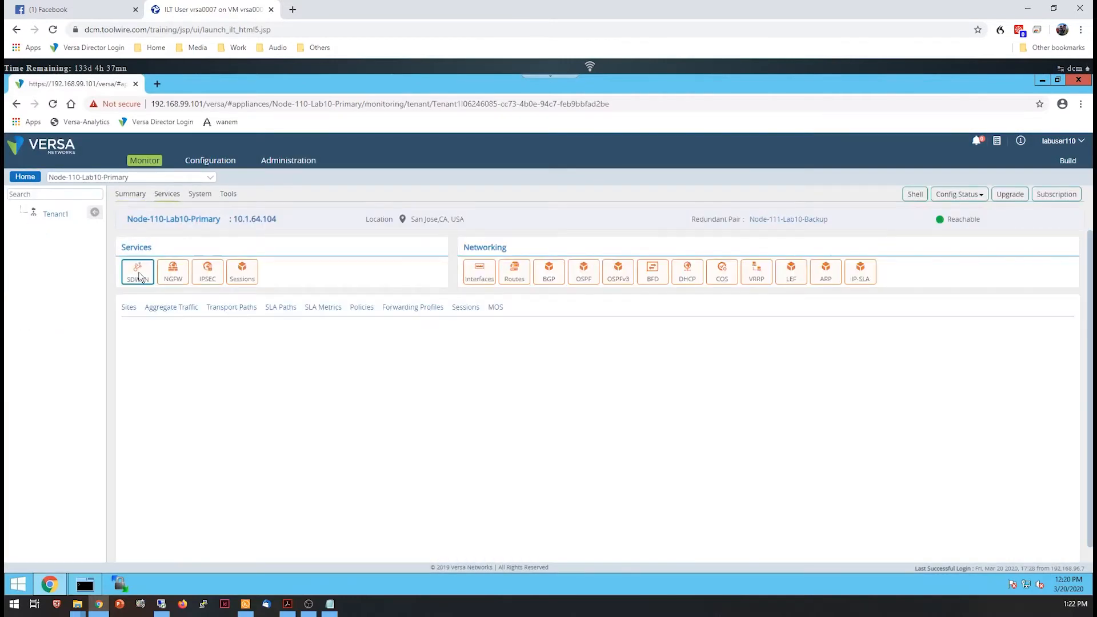
click(361, 306)
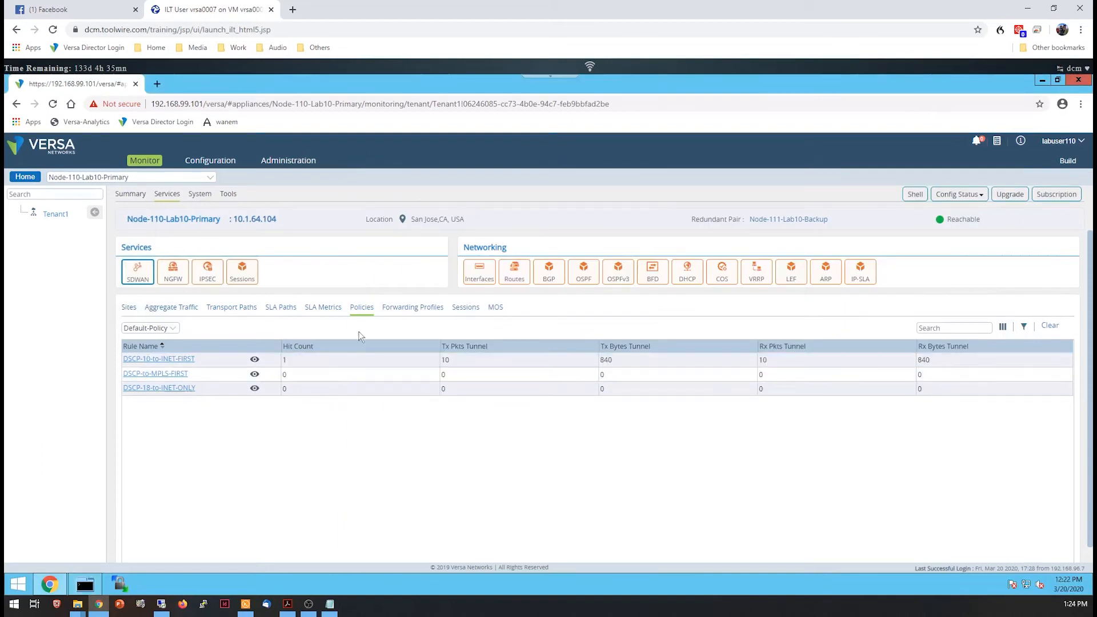
click(158, 359)
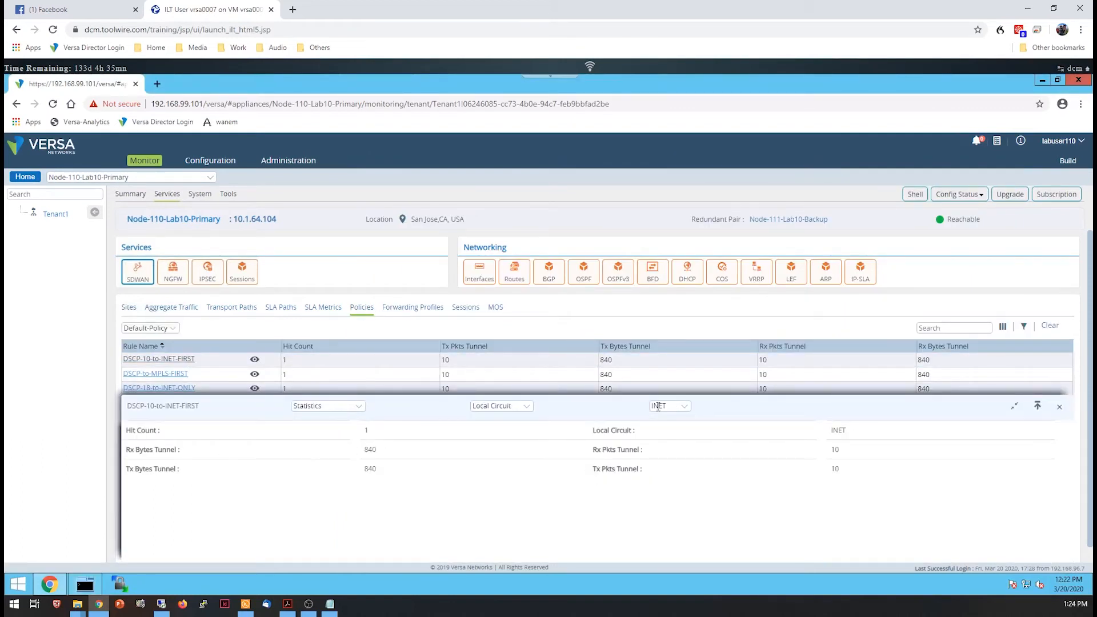
Review per-rule statistics for DSCP-to-MPLS-FIRST and DSCP-18-to-INET-ONLY, each showing 10 tunnel packets
click(1060, 407)
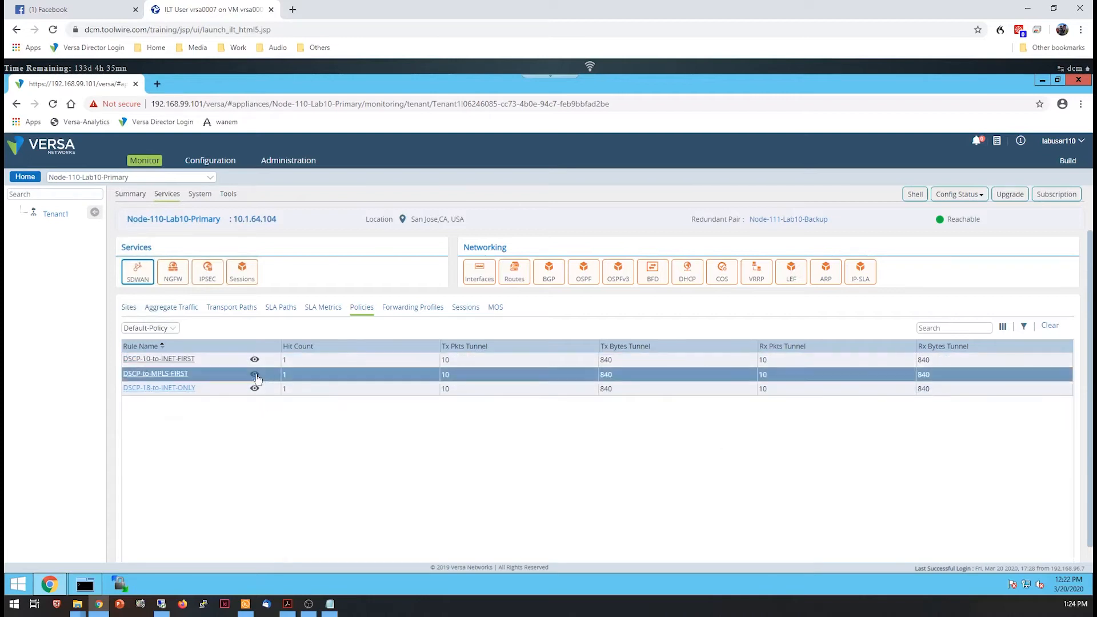
click(255, 375)
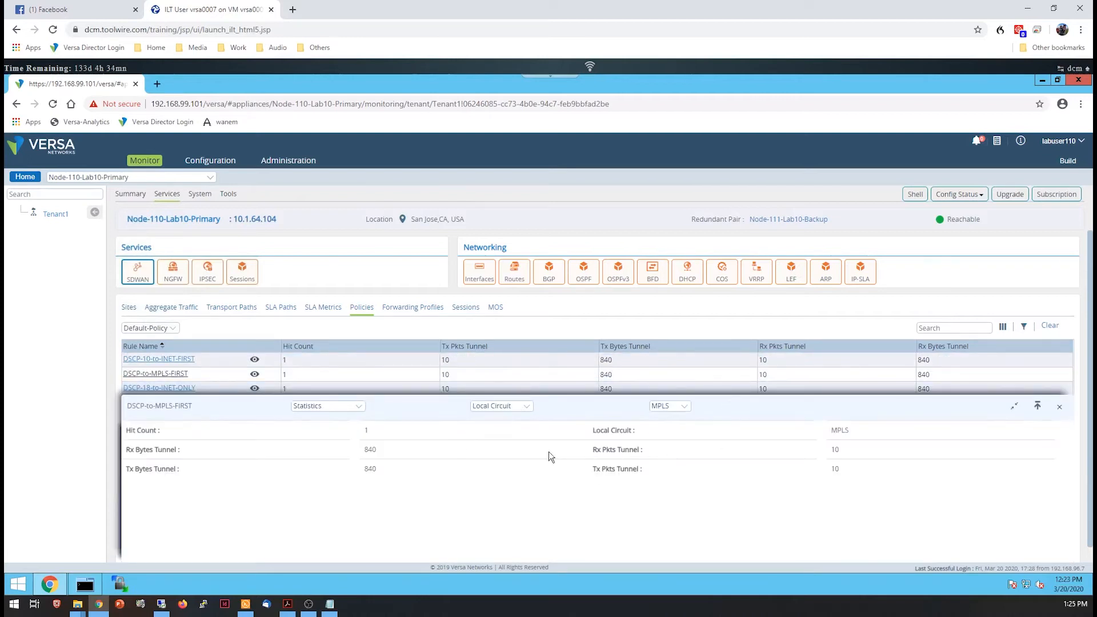
click(500, 406)
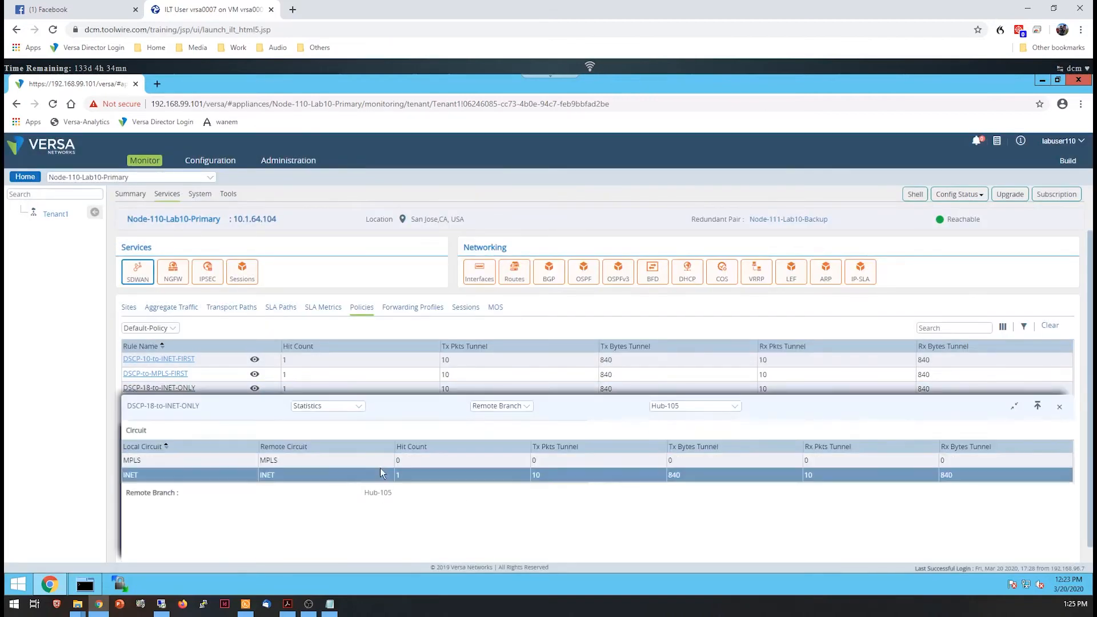
click(1059, 407)
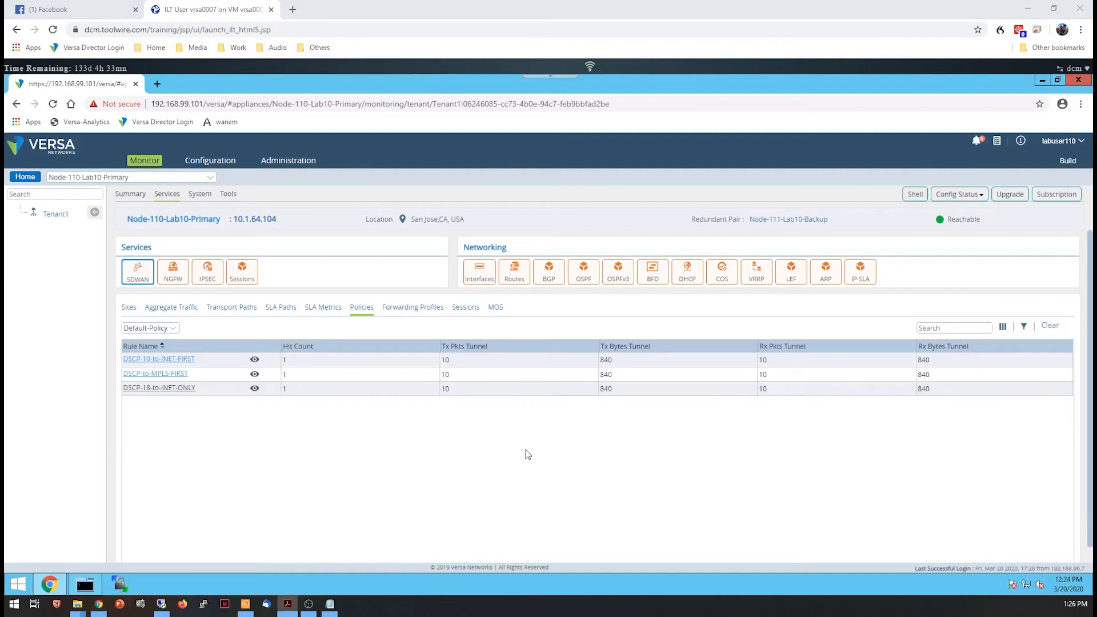
Create SLA profile LOW-JITTER-LOW-DELAY with 10 ms maximum latency and jitter 5
click(211, 160)
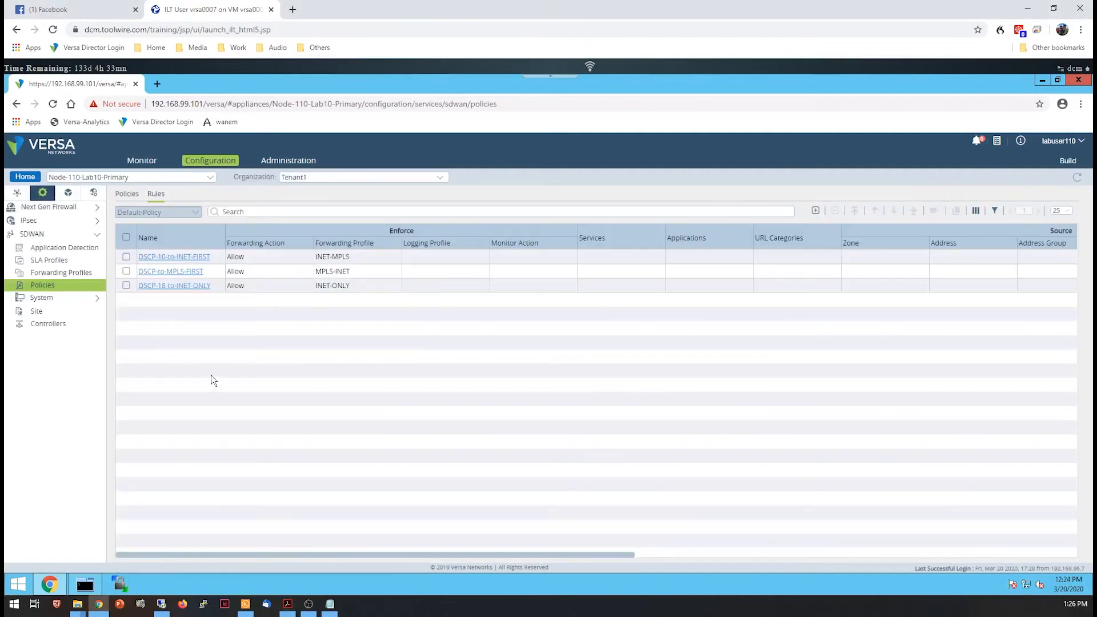
click(48, 260)
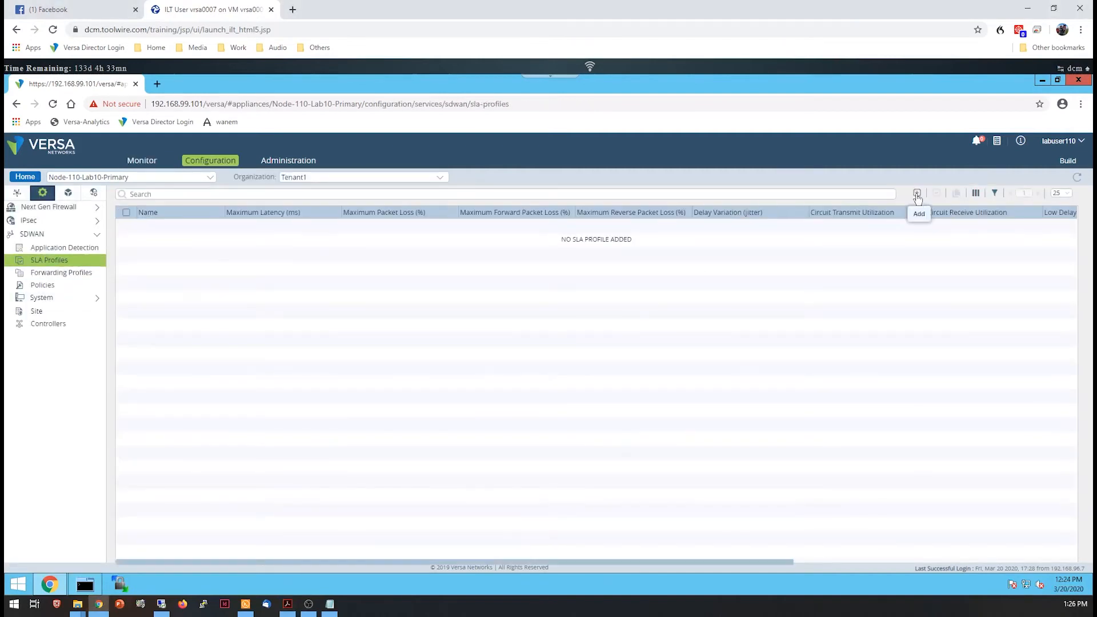
click(917, 193)
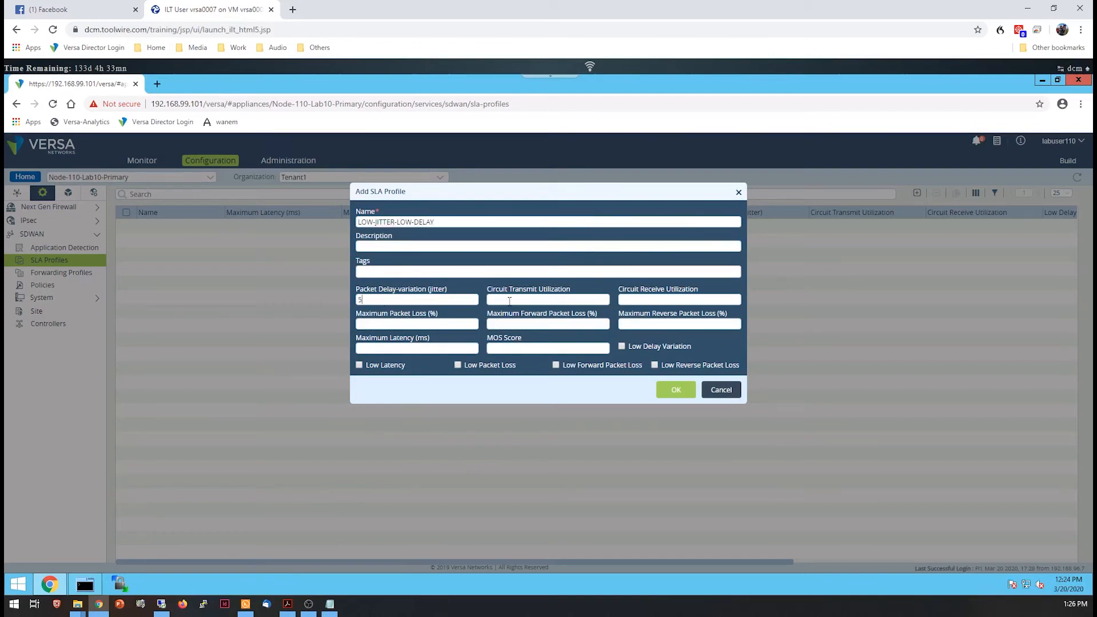
click(675, 390)
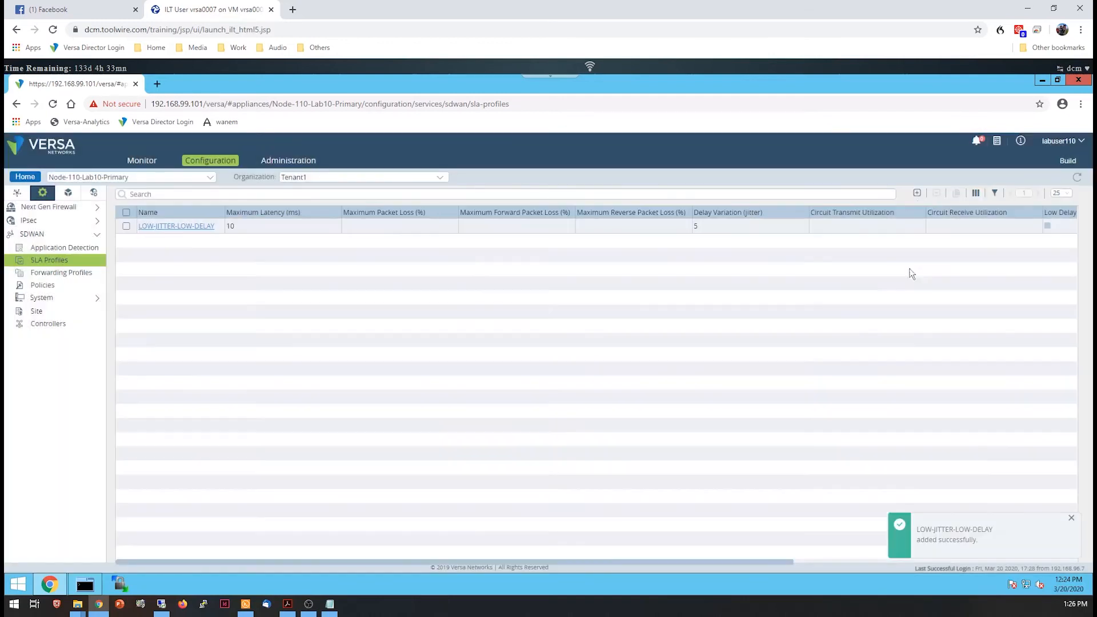
Create BUS-VOICE-VID (LOW-JITTER-LOW-DELAY, replication, MPLS preferred) and UNIMPORTANT-INTERNET (AVOID-CONGESTION) forwarding profiles
click(61, 272)
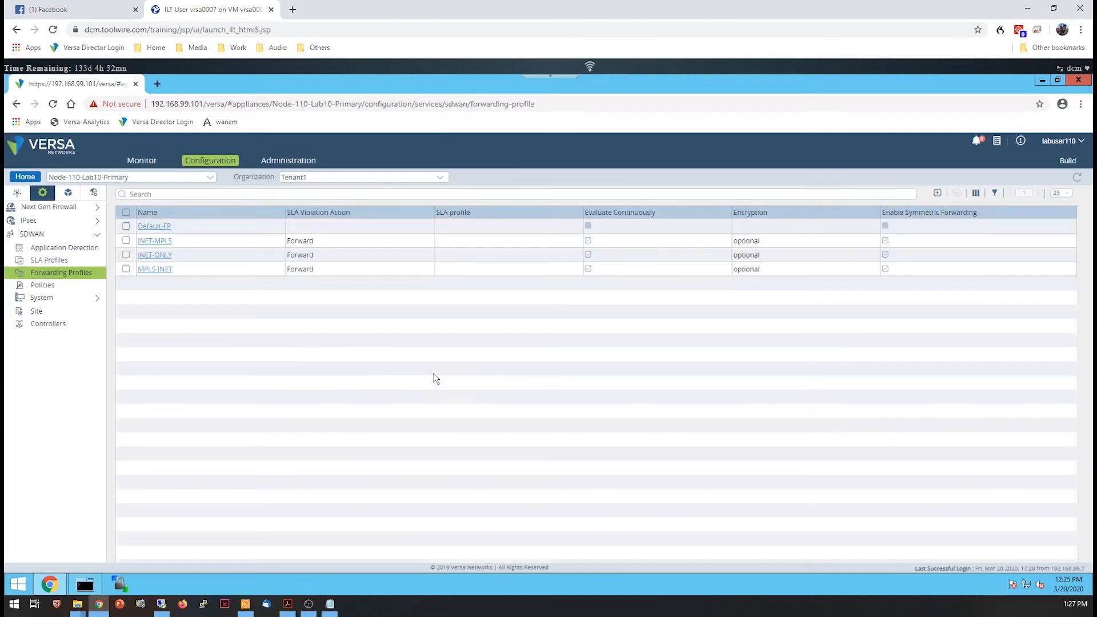
click(936, 192)
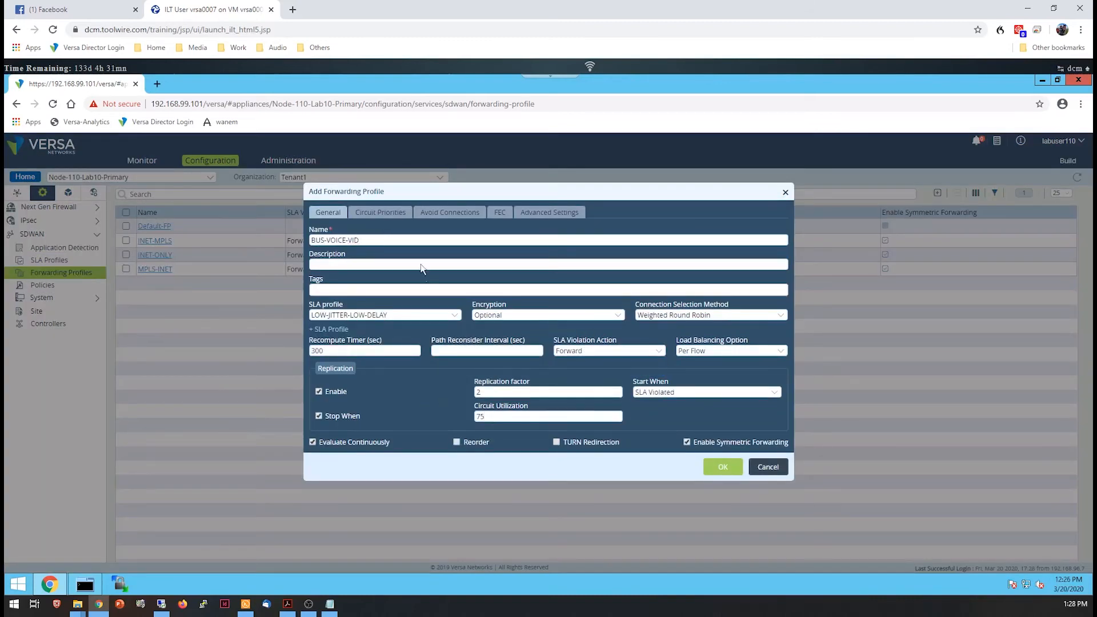
click(380, 212)
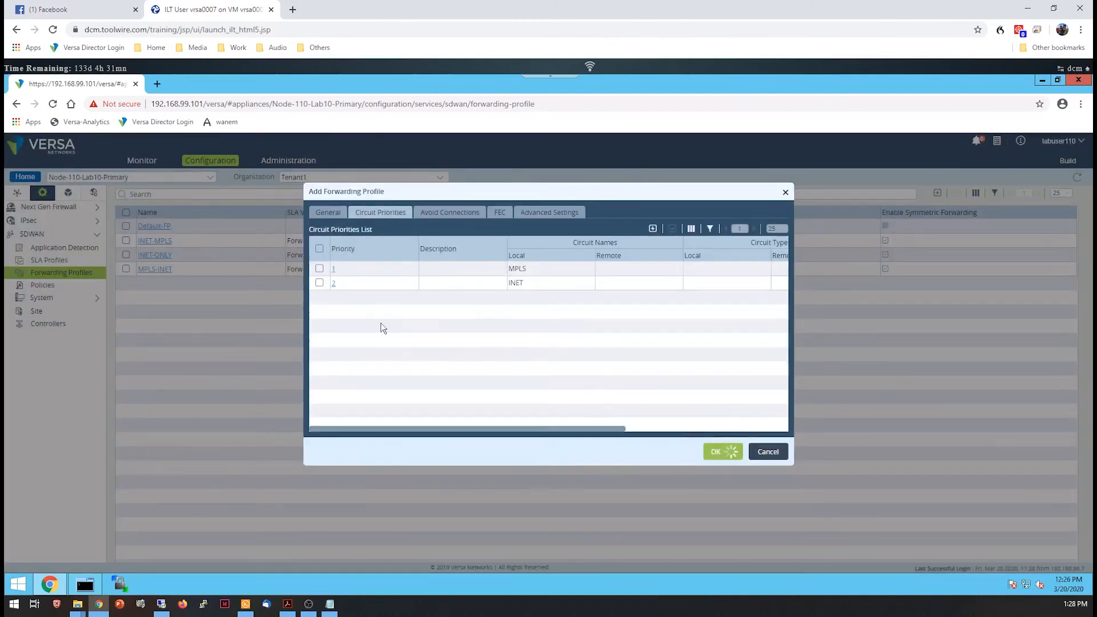
click(328, 213)
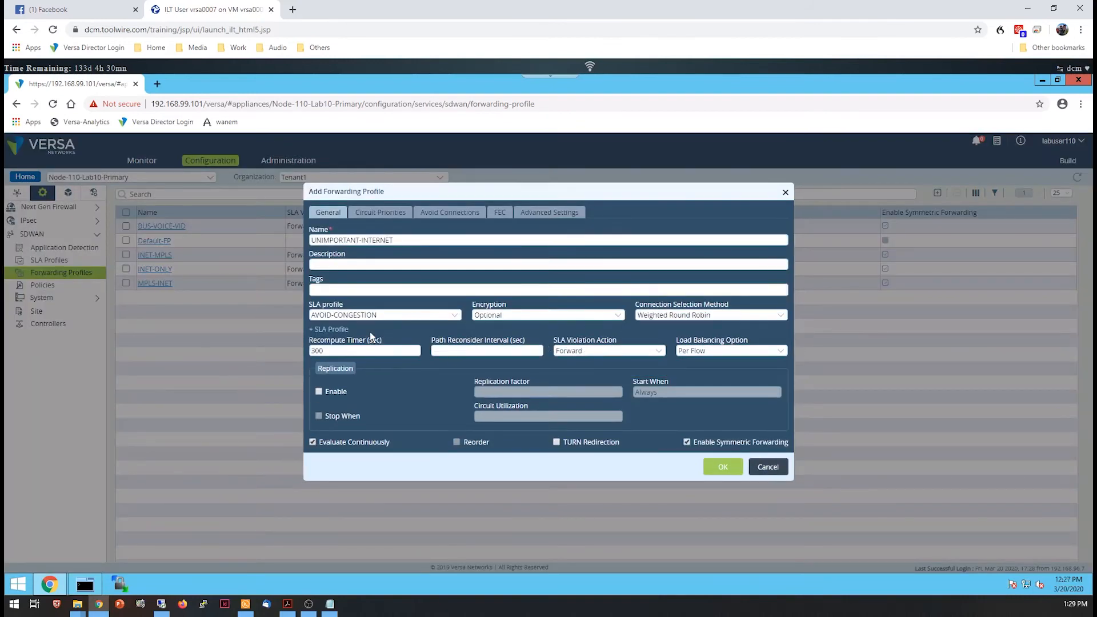
click(450, 213)
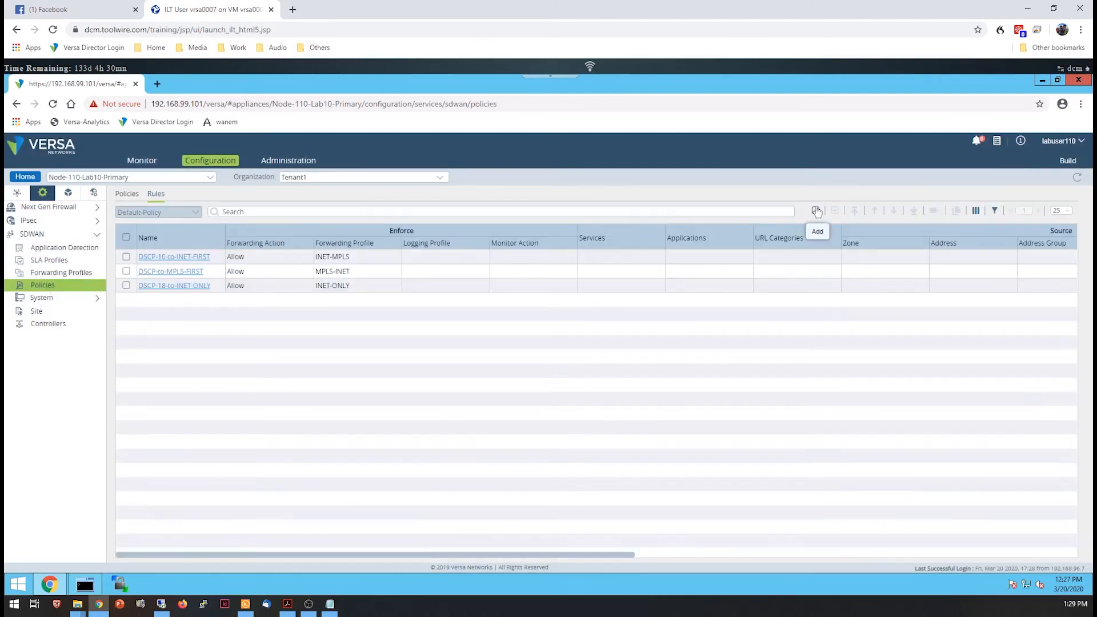
Add NON-CRITICAL-WEB sending games web categories to UNIMPORTANT-INTERNET and BUS-VOICE-CRITICAL sending voice apps to BUS-VOICE-VID
click(815, 210)
text(games)
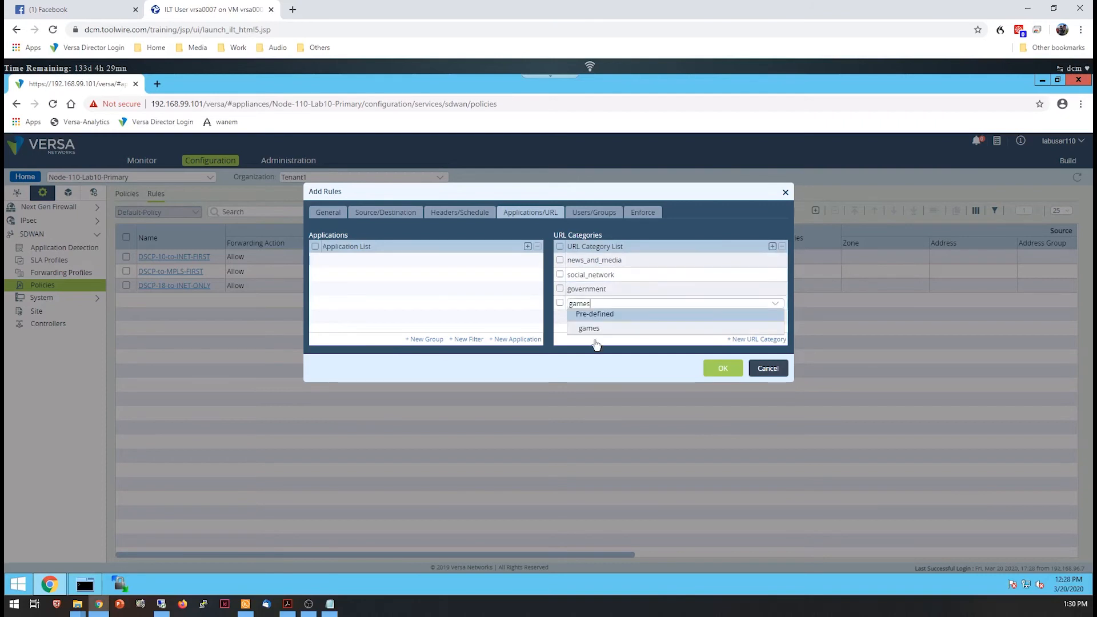
click(641, 213)
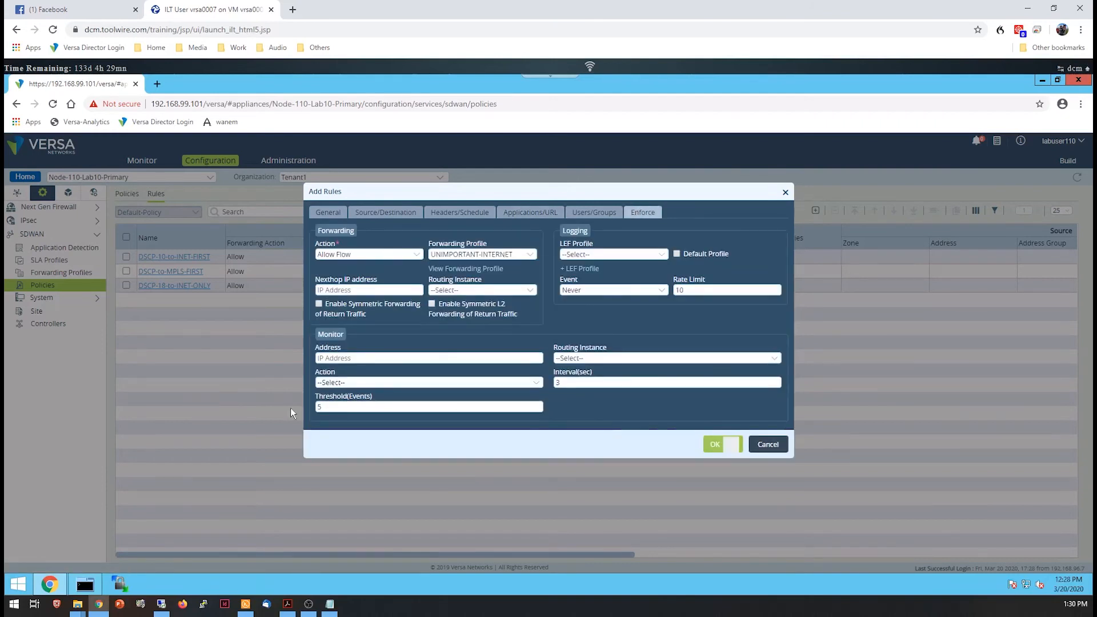
click(529, 213)
text(sype)
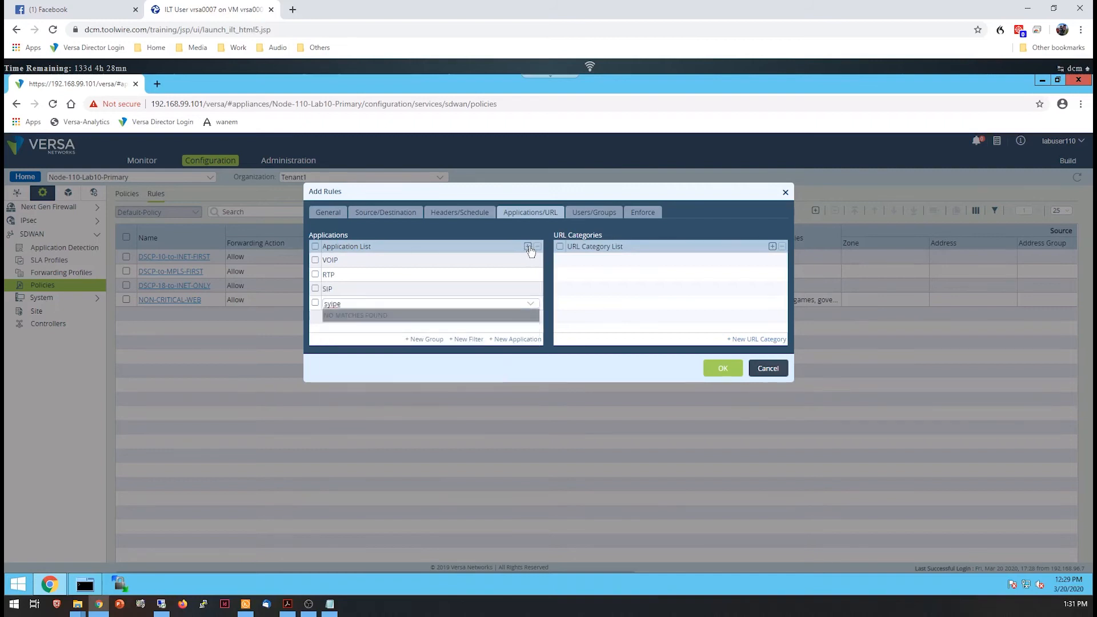
click(722, 368)
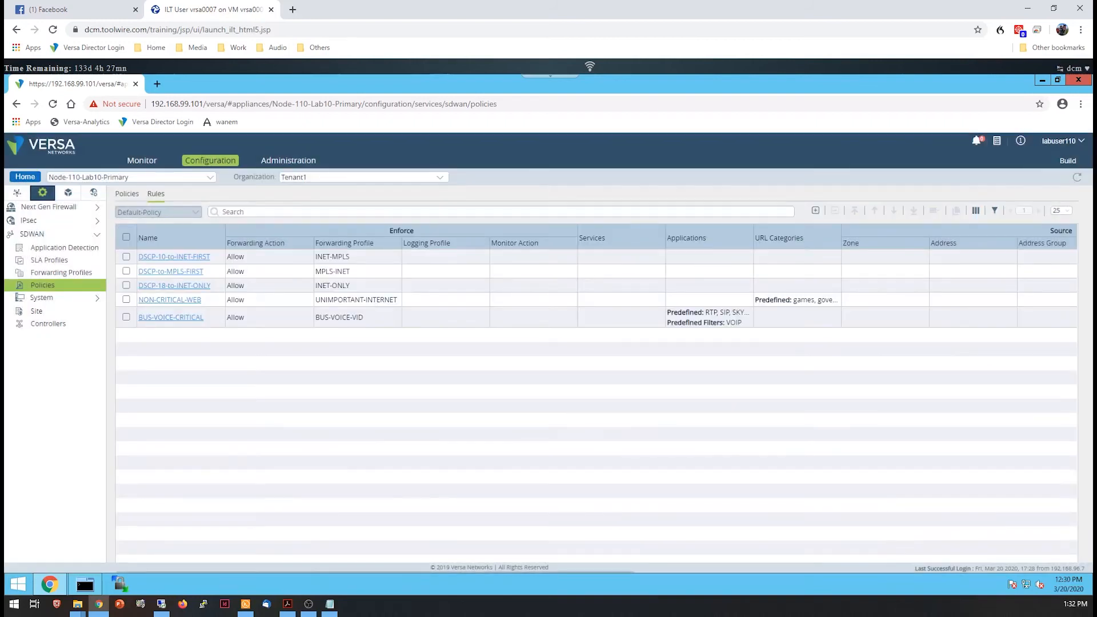
Review forwarding-profile hits, SLA paths and metrics to Controller01, then update the SD-WAN site configuration
click(144, 160)
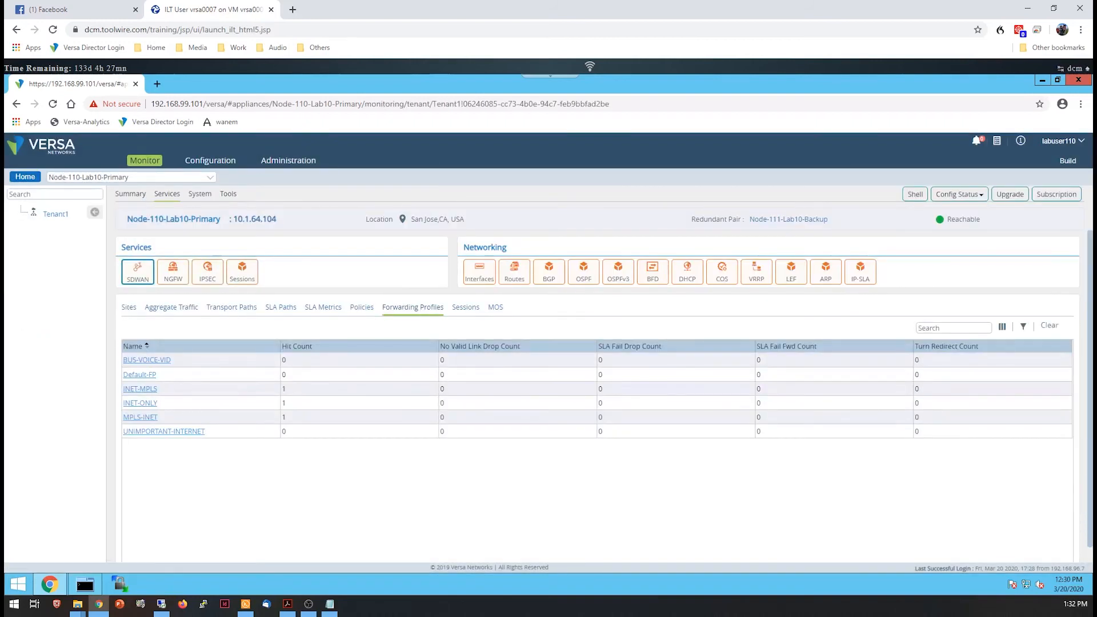
click(281, 307)
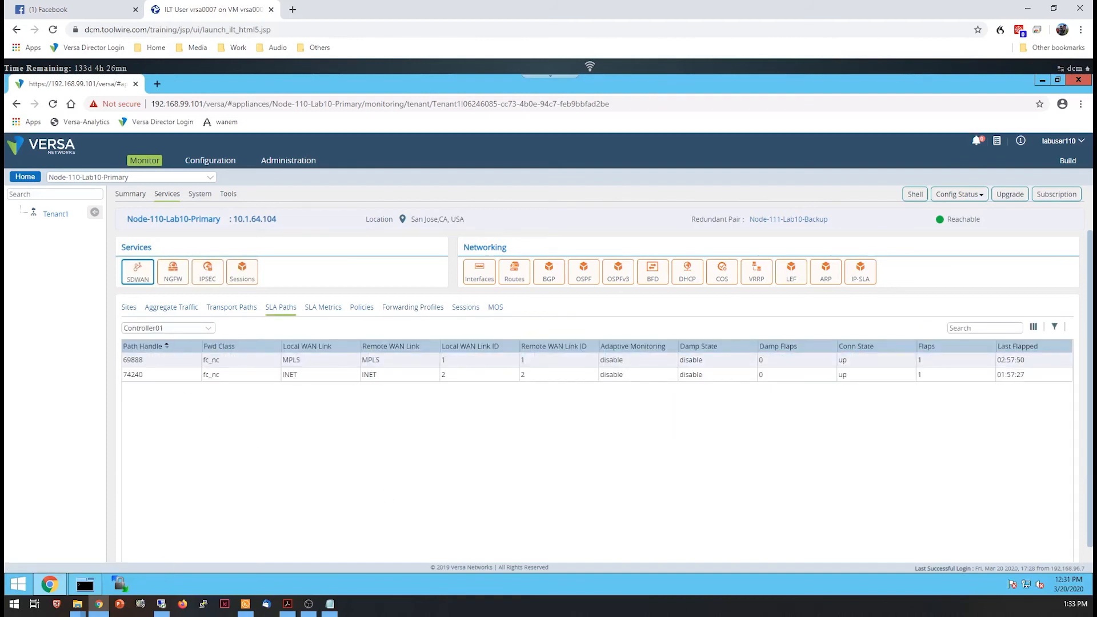
click(323, 307)
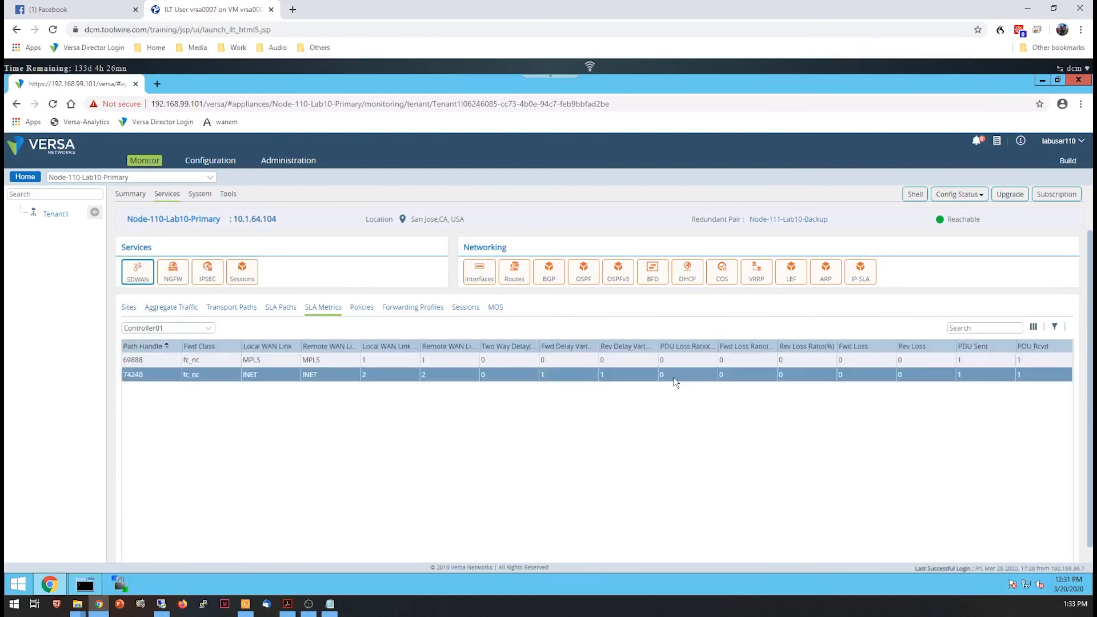
click(211, 160)
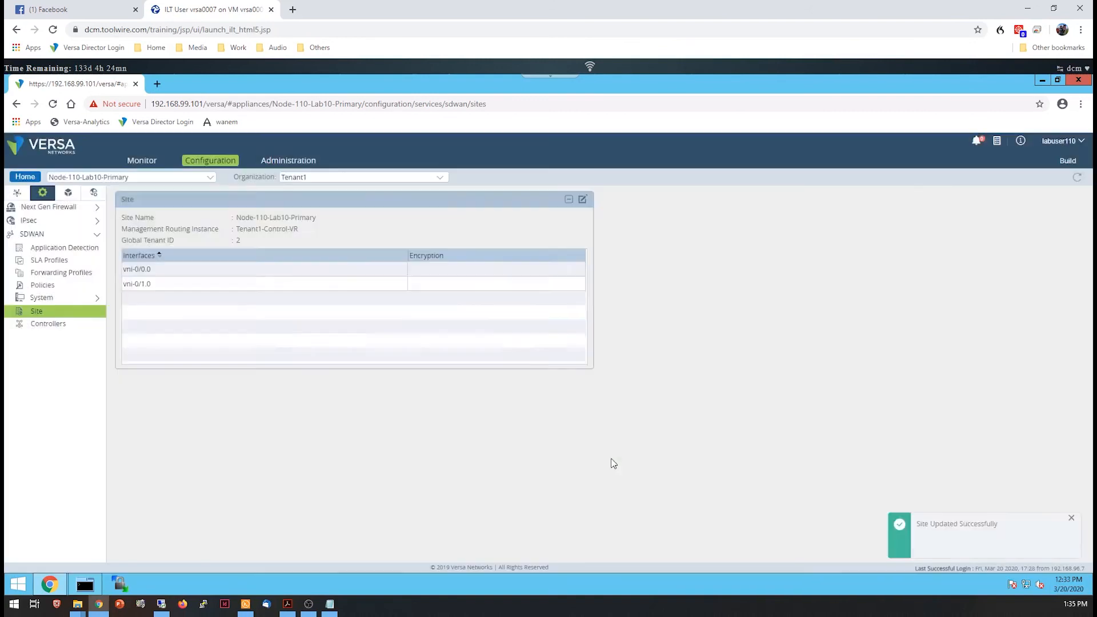
Select Hub-105 in SLA Paths to show its three INET/MPLS paths up with adaptive monitoring
click(145, 160)
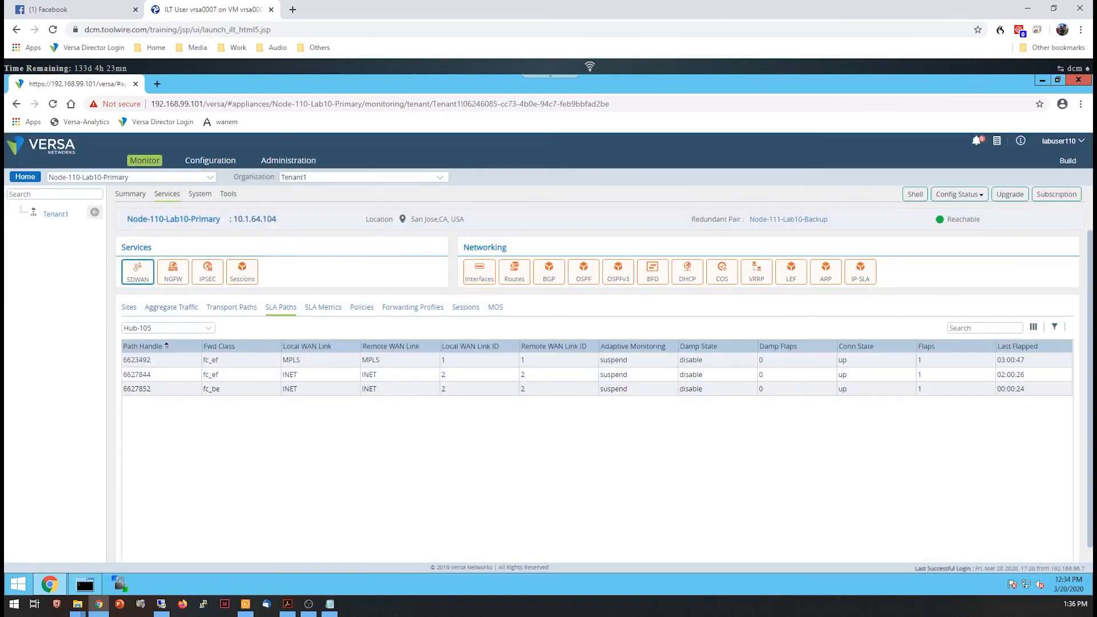
click(280, 389)
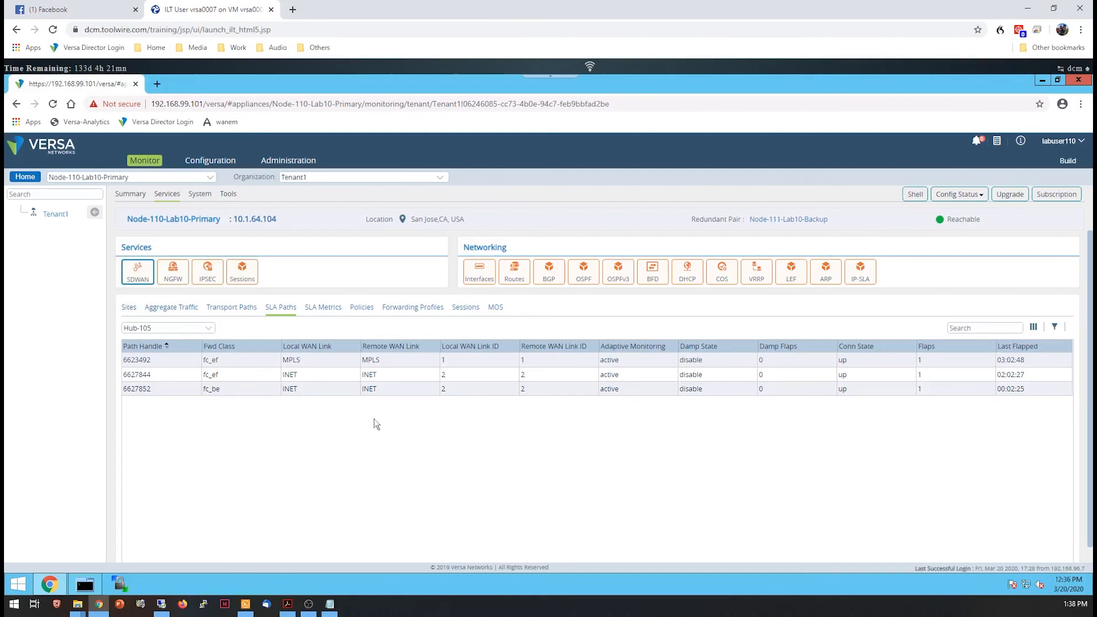
click(167, 328)
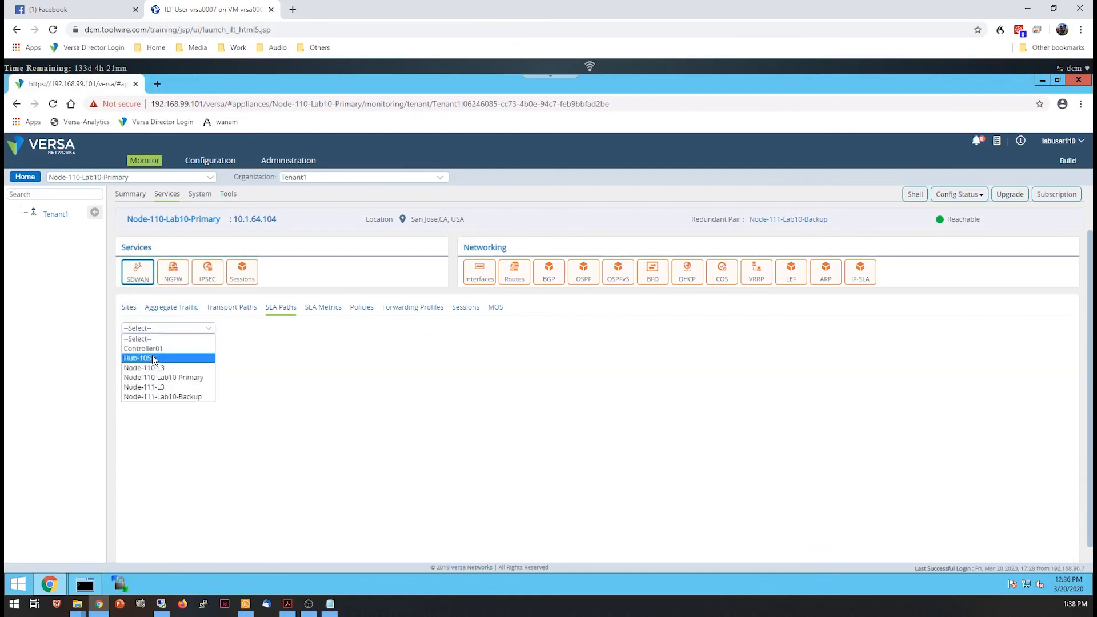
click(139, 358)
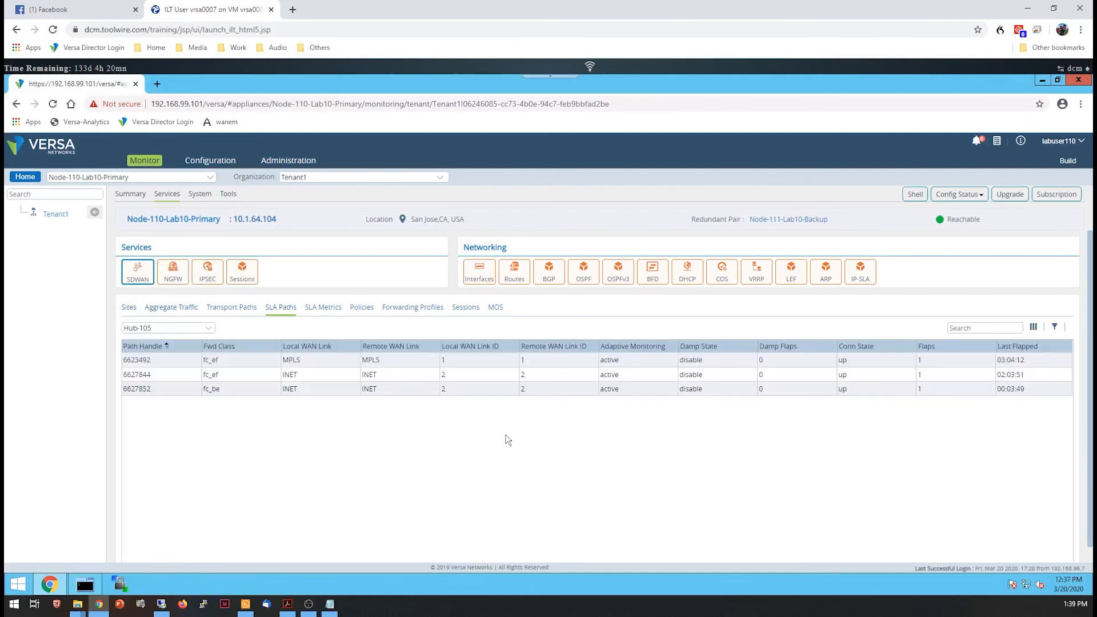